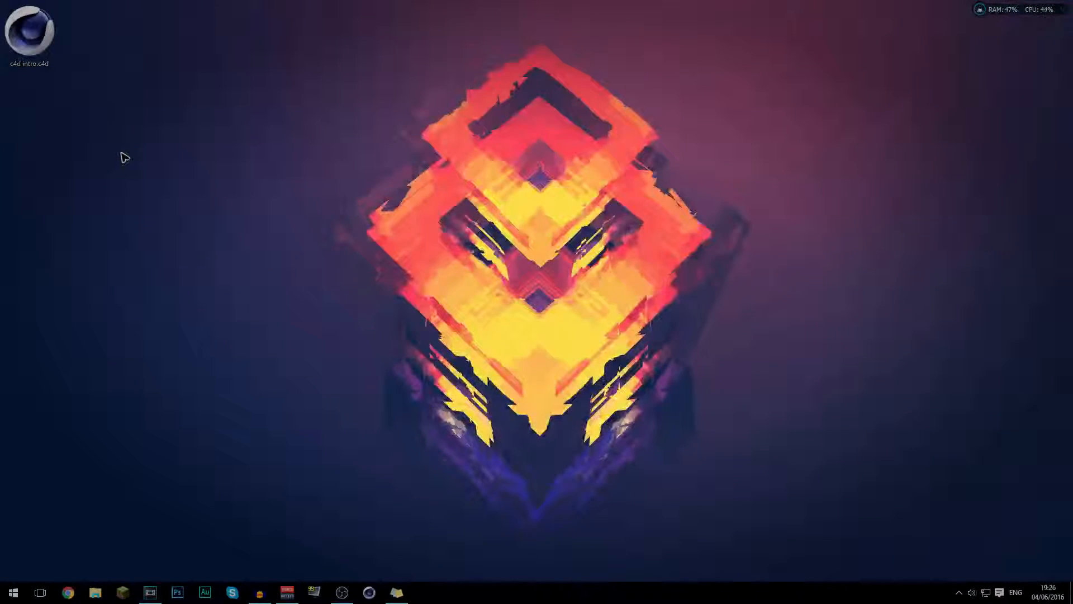
pyautogui.moveTo(116, 130)
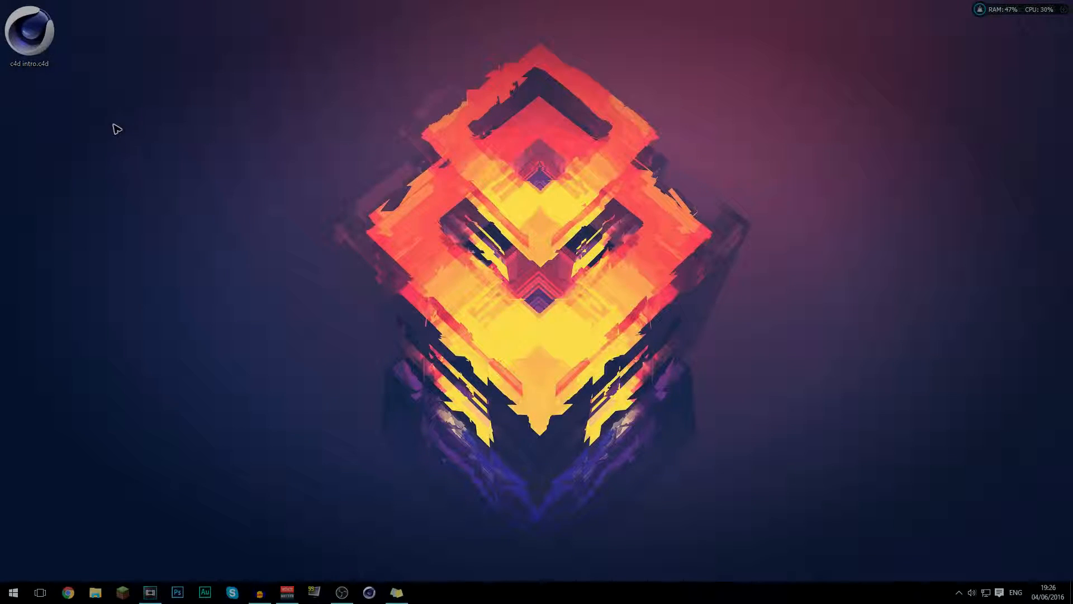
pyautogui.moveTo(190, 546)
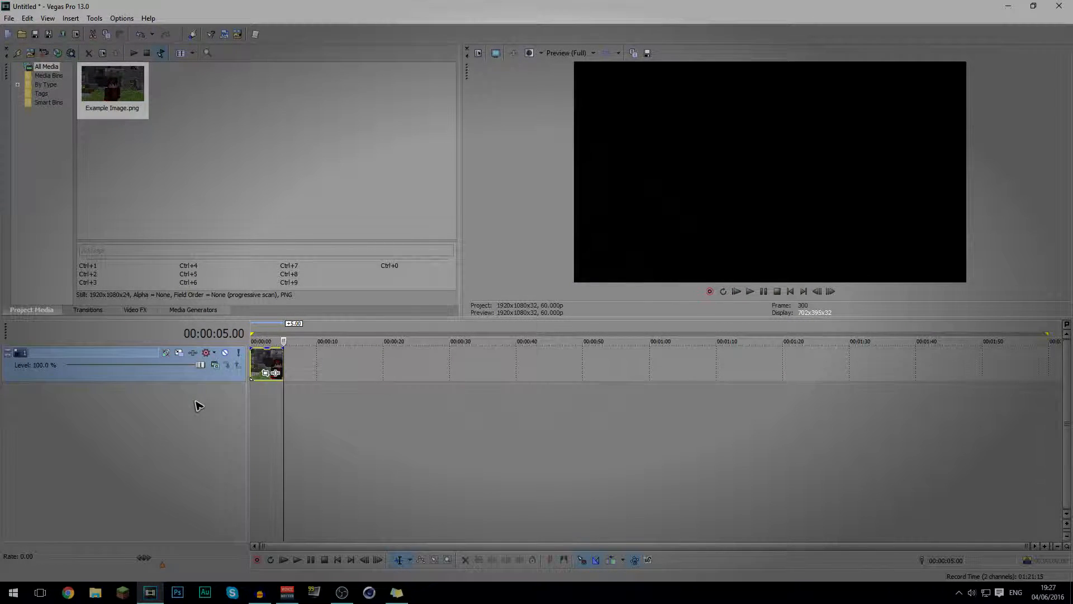
# Insert a new empty video track above the Minecraft image clip's track
pyautogui.rightClick(199, 403)
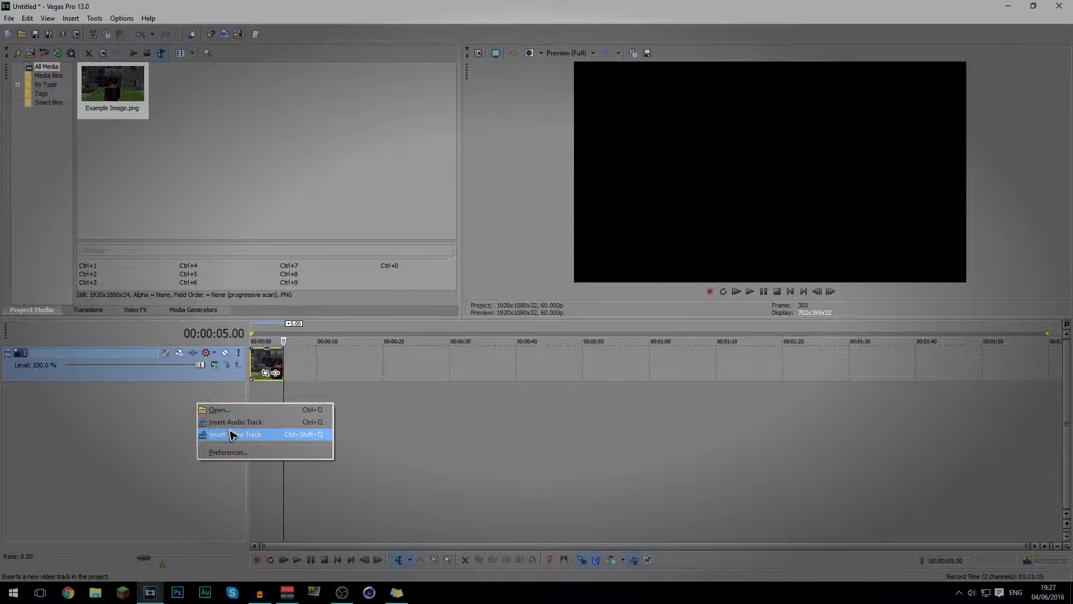
pyautogui.click(239, 434)
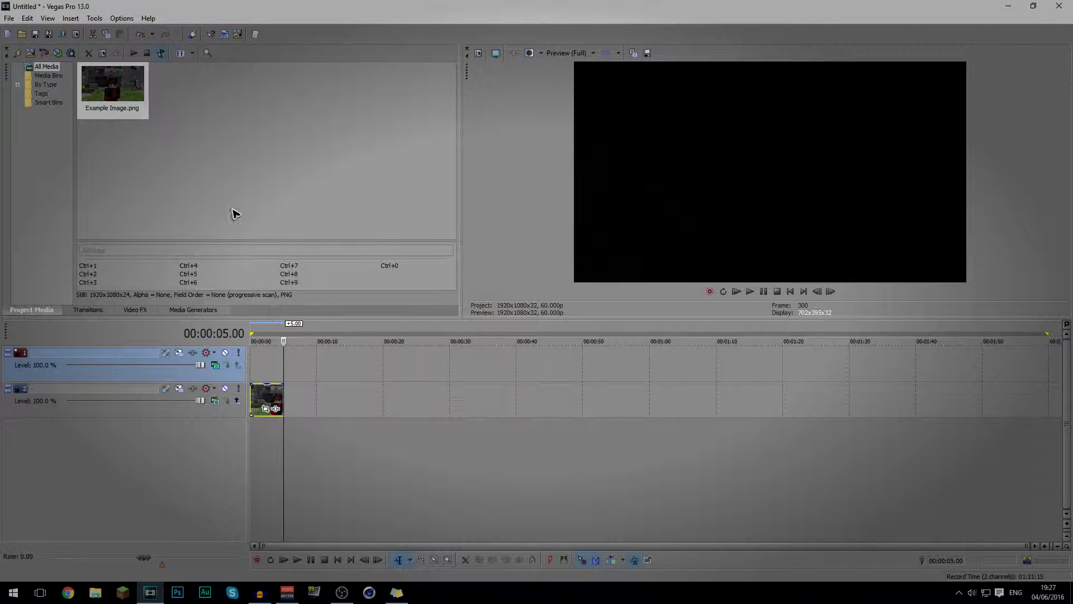
# Place the White solid colour generator on the new top track and dismiss its settings
pyautogui.click(193, 310)
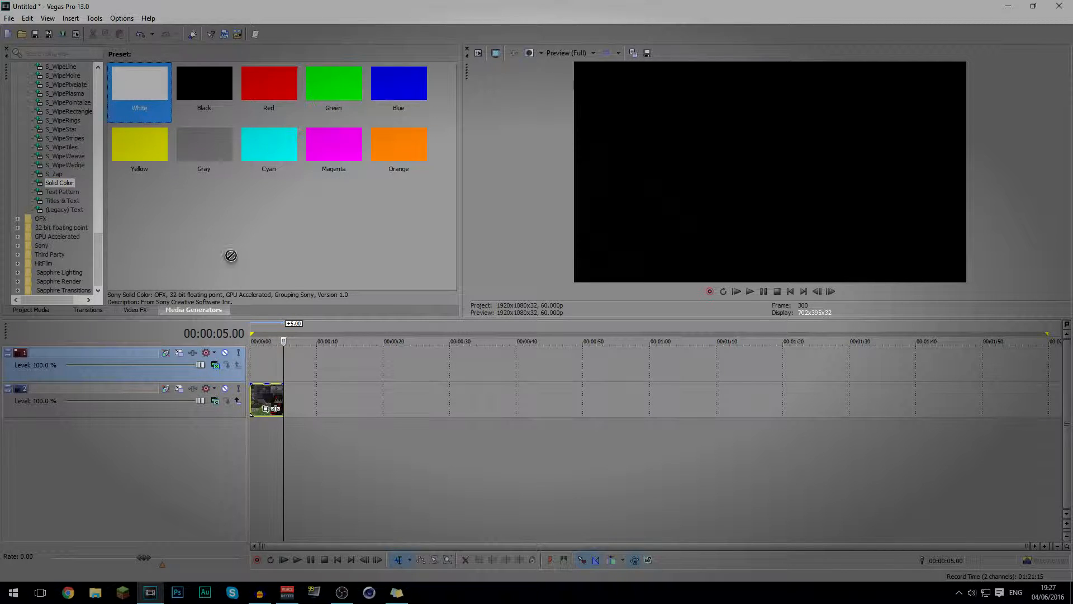
pyautogui.doubleClick(139, 82)
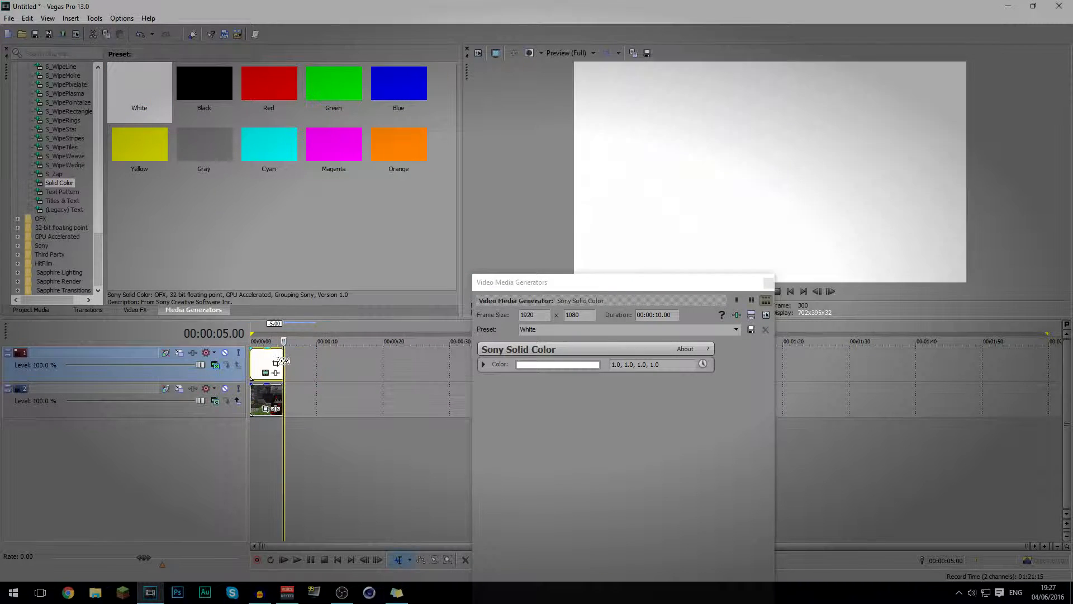
pyautogui.click(765, 329)
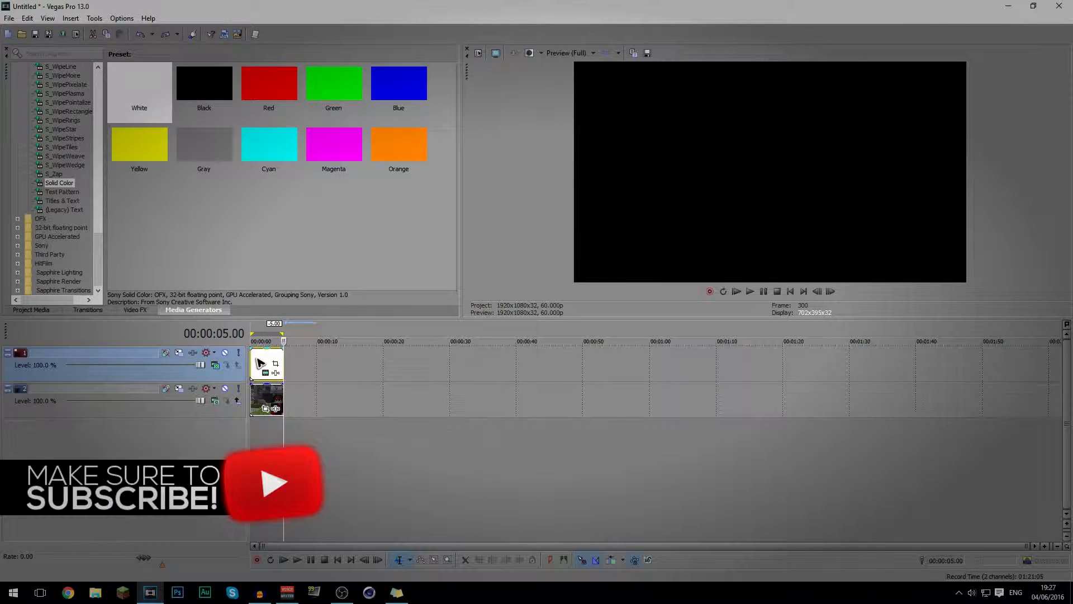
# Bring up Video Event Pan/Crop for the white solid colour event
pyautogui.rightClick(267, 362)
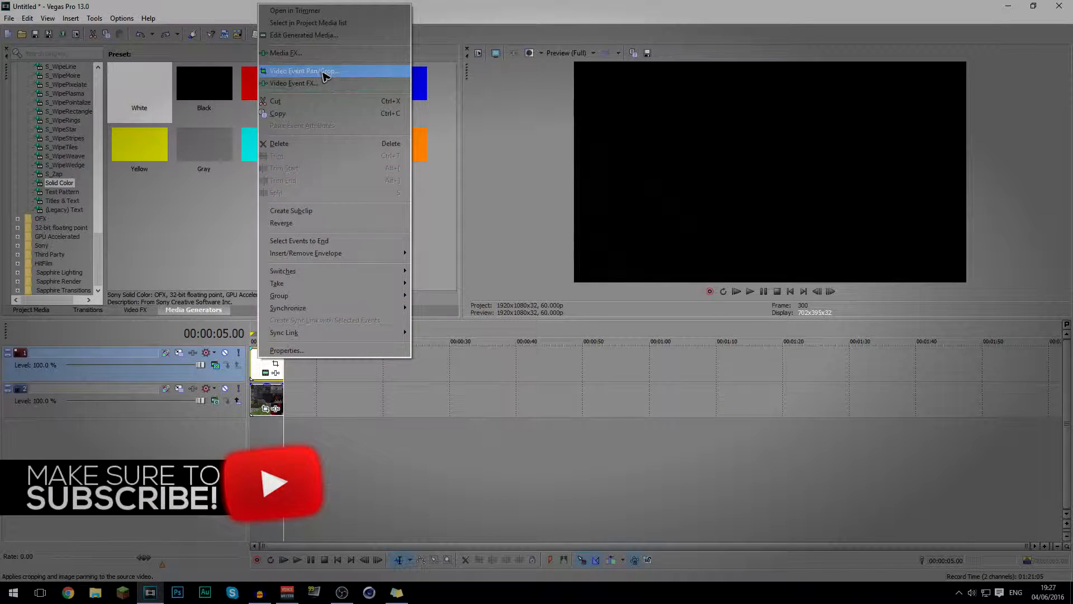
pyautogui.moveTo(355, 70)
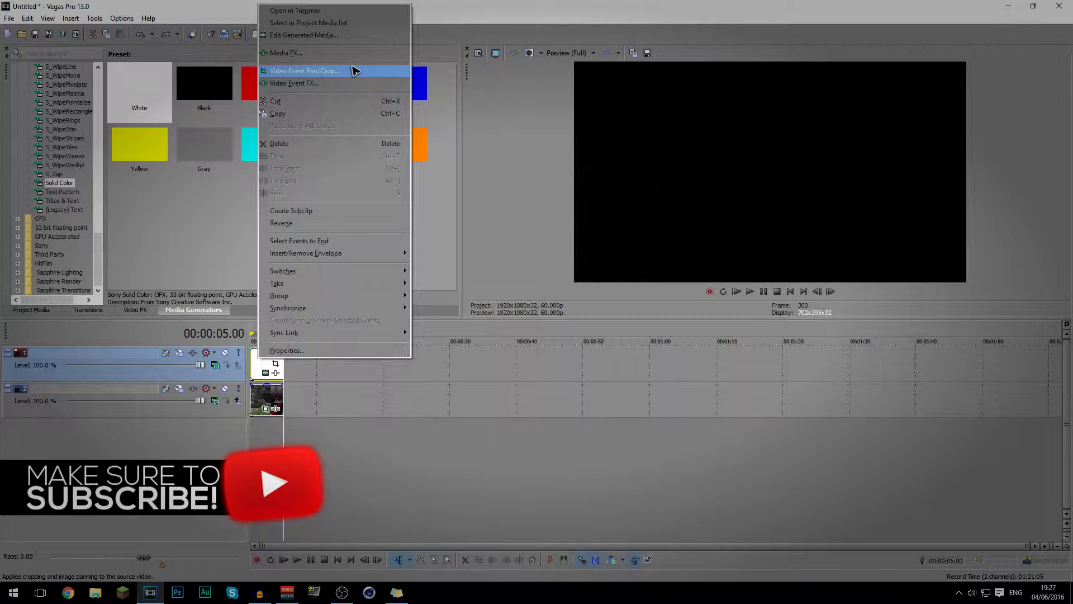
pyautogui.click(304, 70)
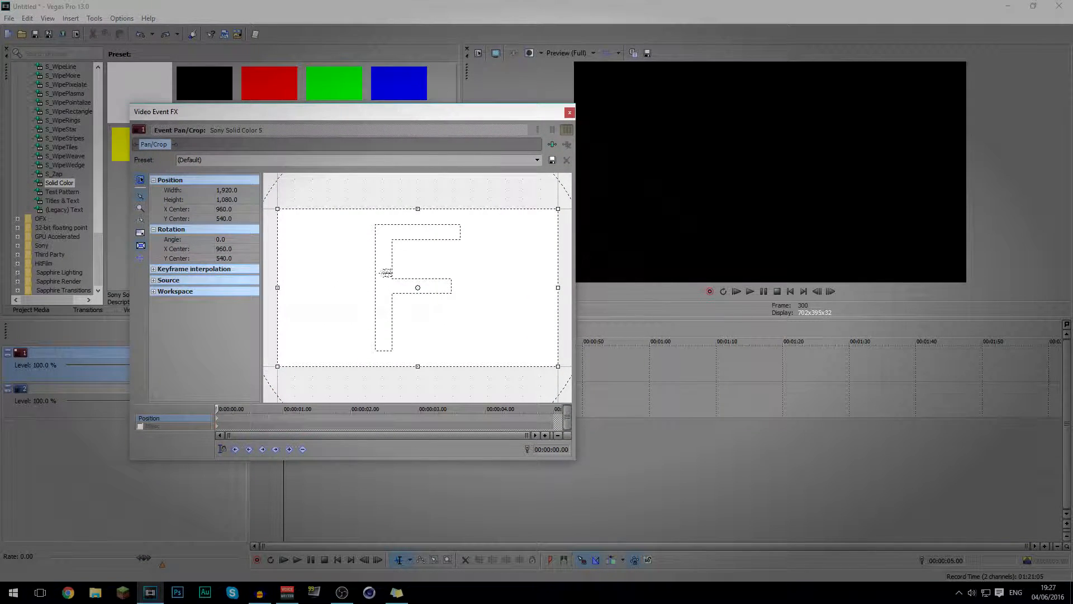
pyautogui.moveTo(141, 245)
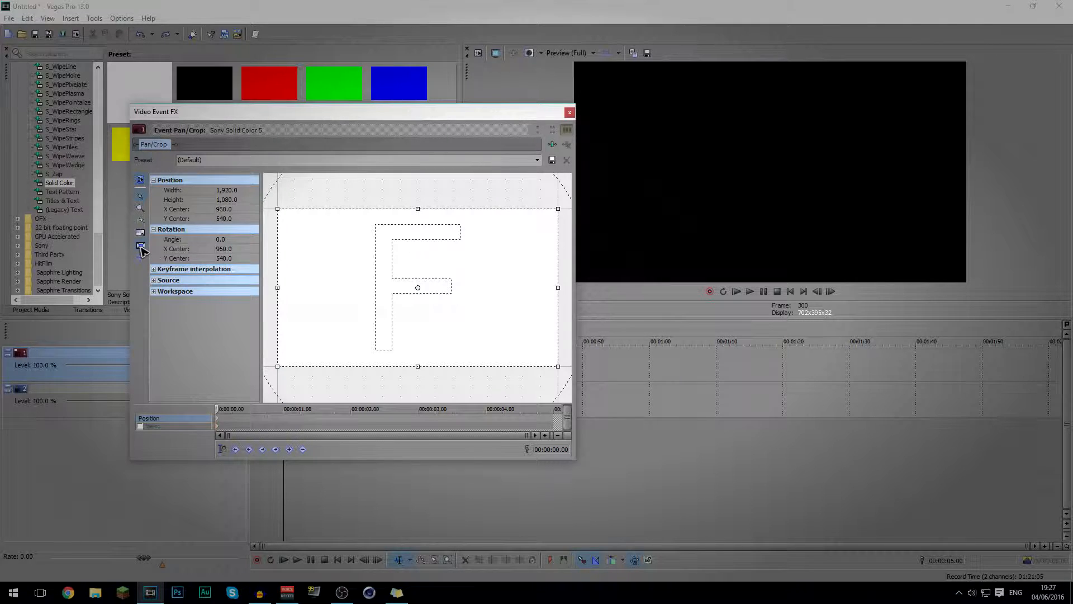
pyautogui.moveTo(141, 258)
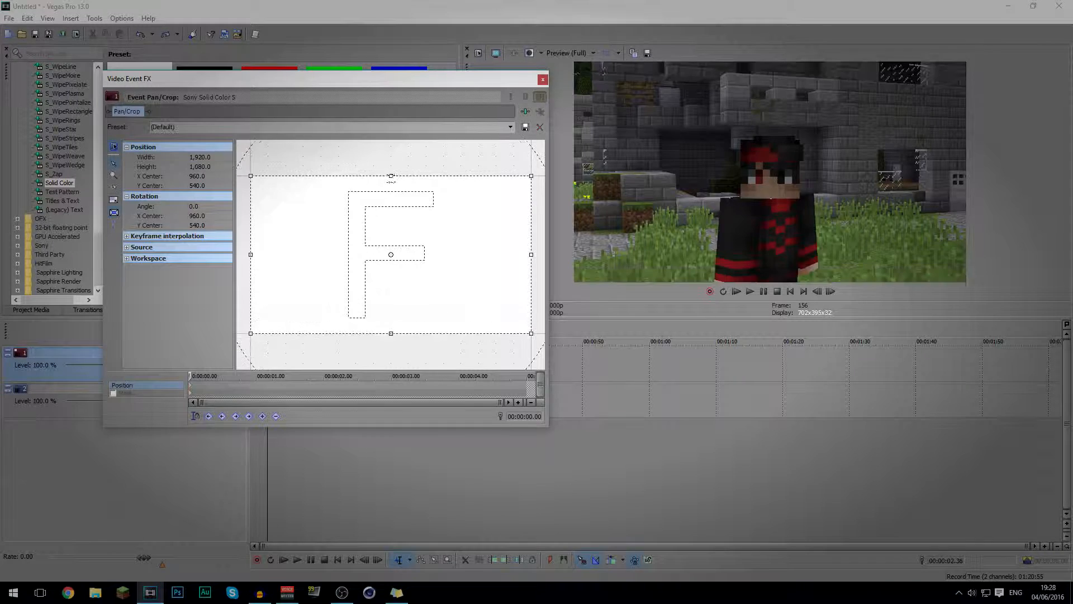
# Reduce the white event's crop frame height to about 979 to form letterbox bars, then return to the timeline
pyautogui.moveTo(391, 176); pyautogui.dragTo(392, 186)
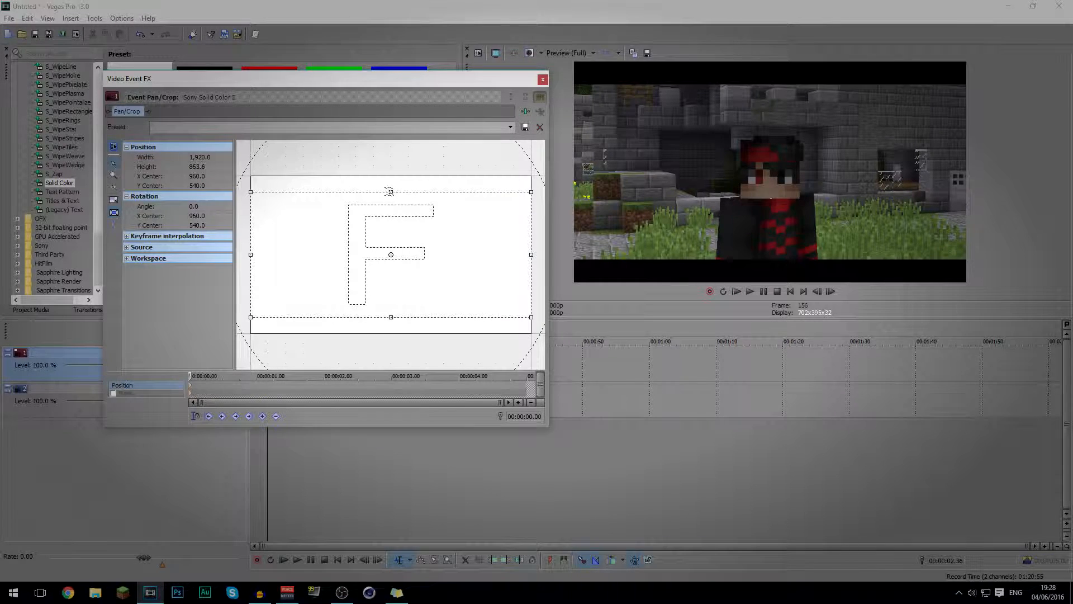
pyautogui.moveTo(391, 190); pyautogui.dragTo(391, 196)
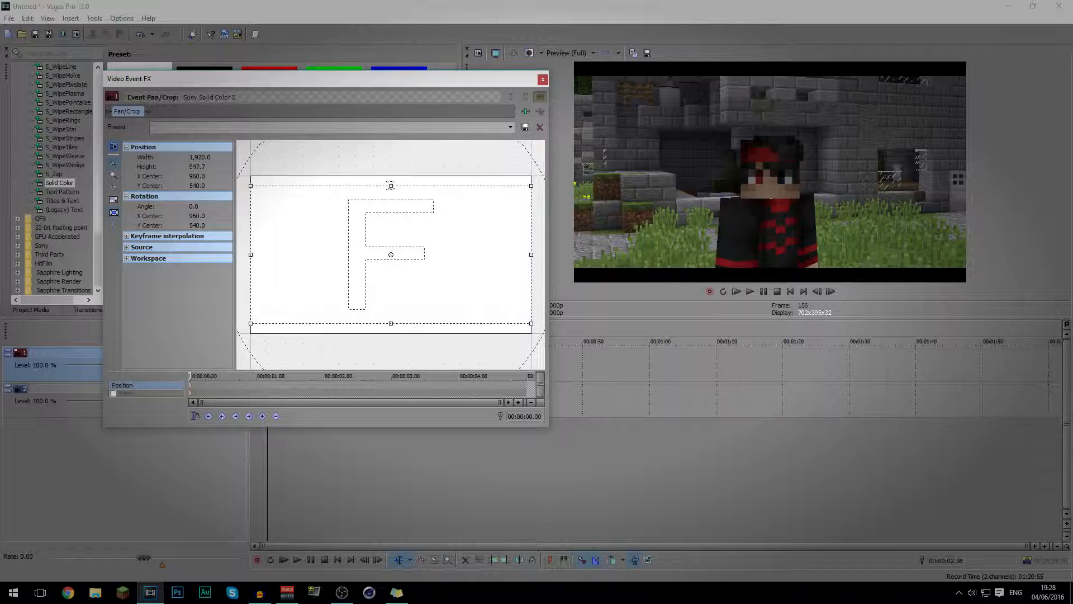
pyautogui.moveTo(391, 186); pyautogui.dragTo(390, 194)
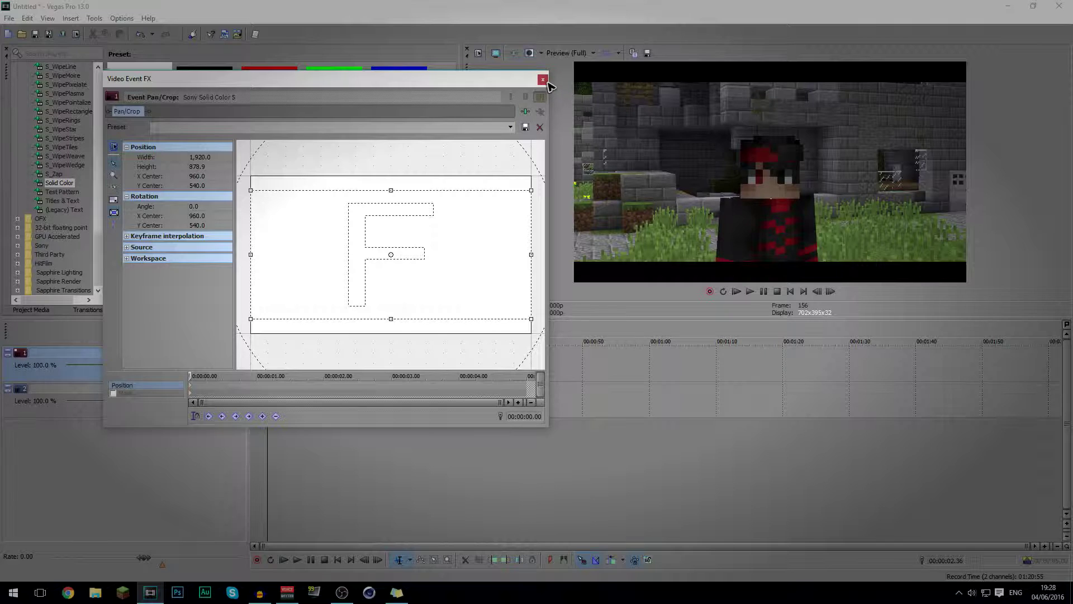
pyautogui.click(543, 79)
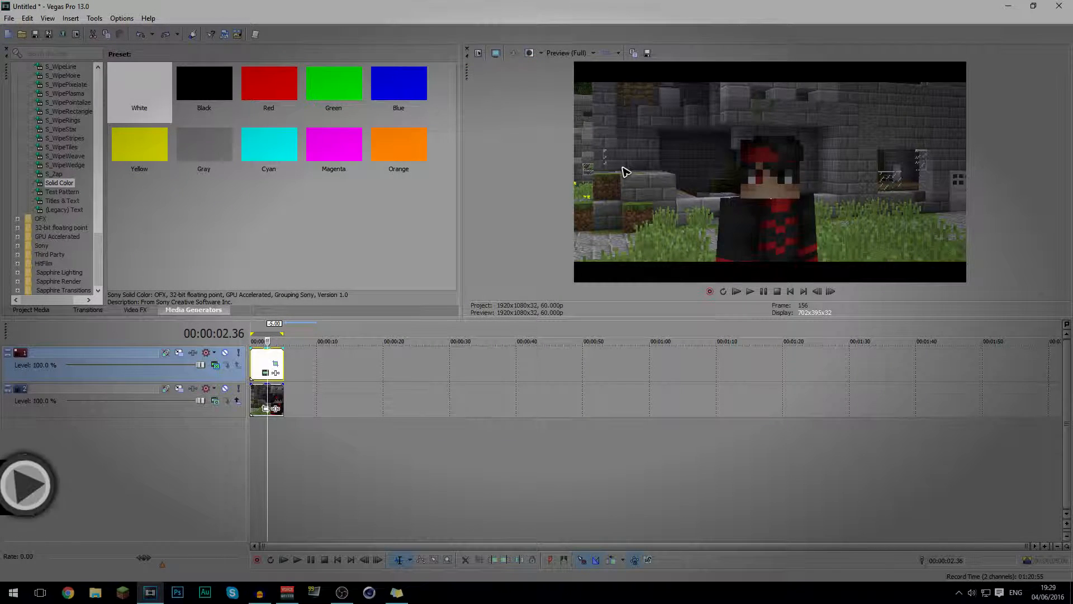